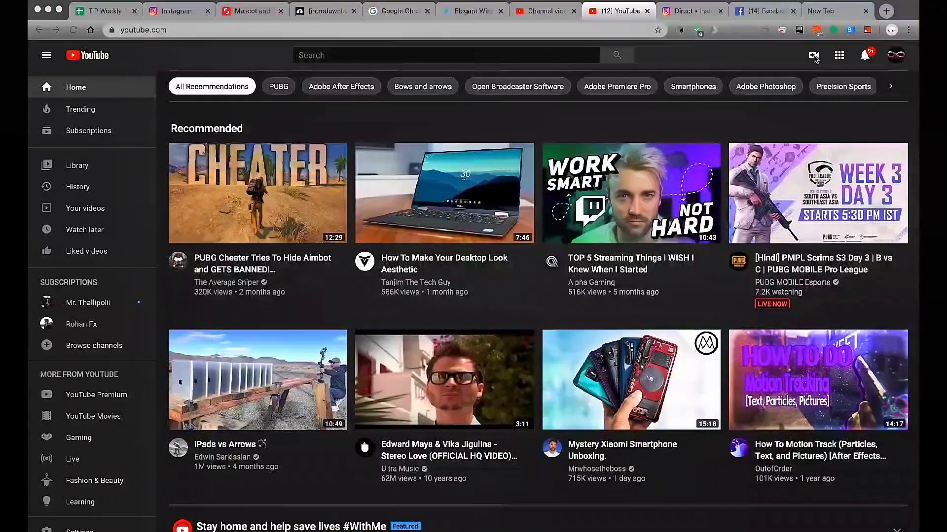
mouse_move(836, 63)
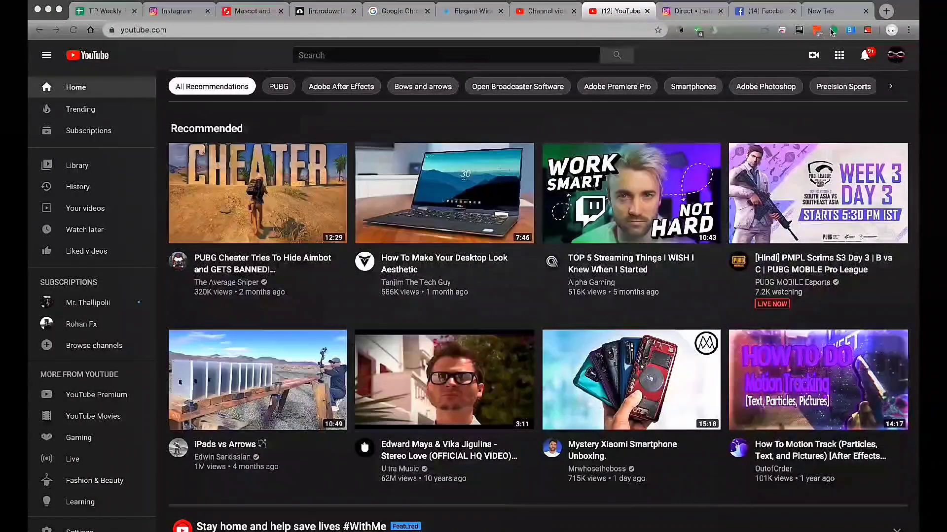
mouse_move(814, 55)
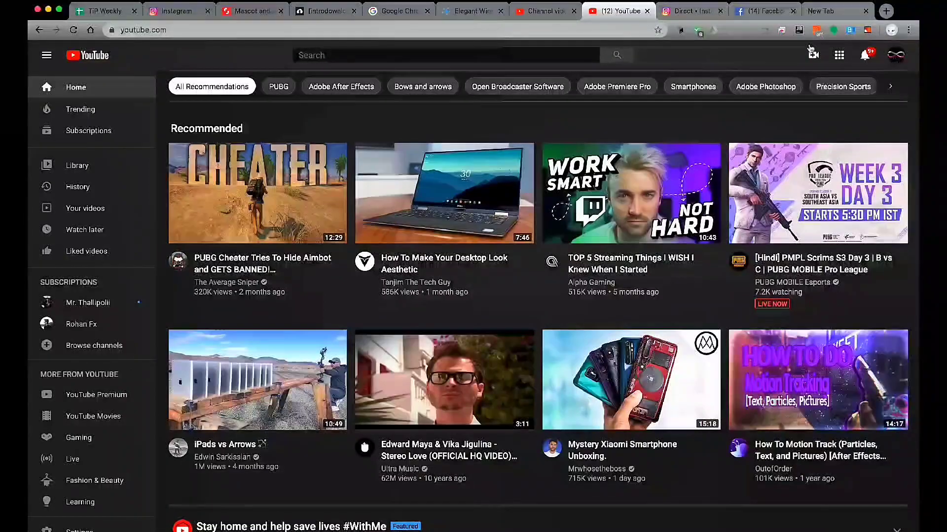
mouse_move(812, 55)
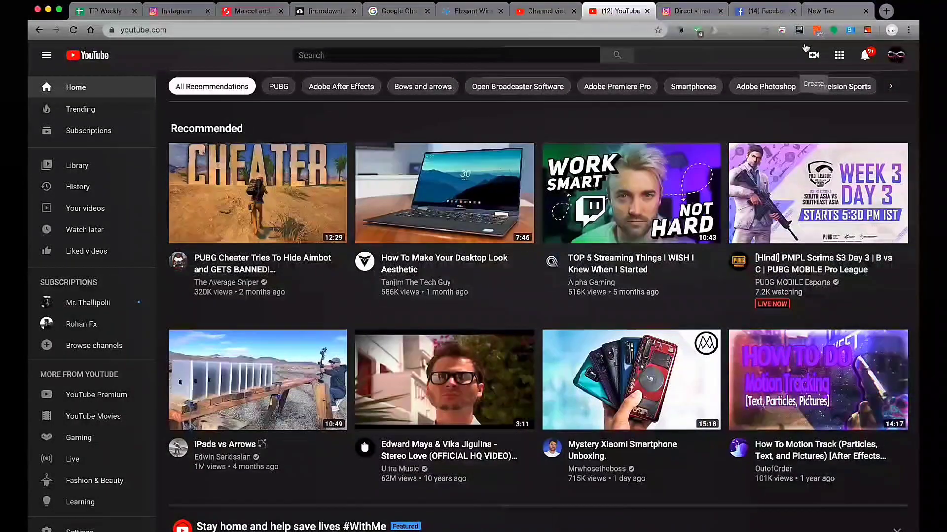
mouse_move(813, 57)
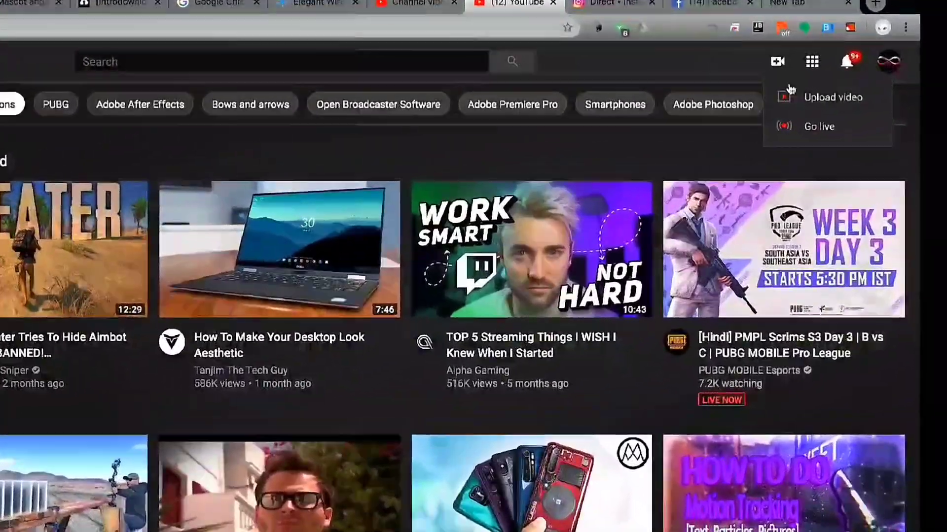
- Begin a live broadcast and reach the Stream section with its reuse-settings prompt
left_click(818, 126)
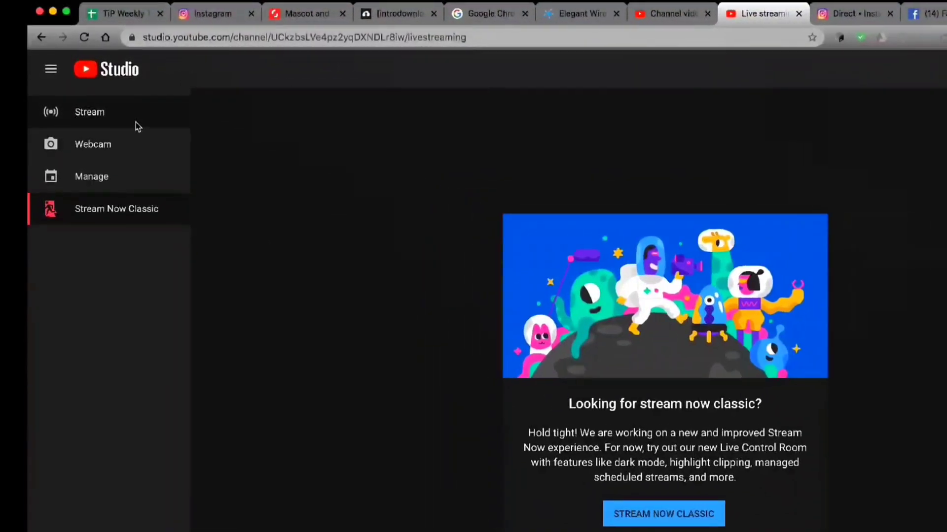
left_click(89, 111)
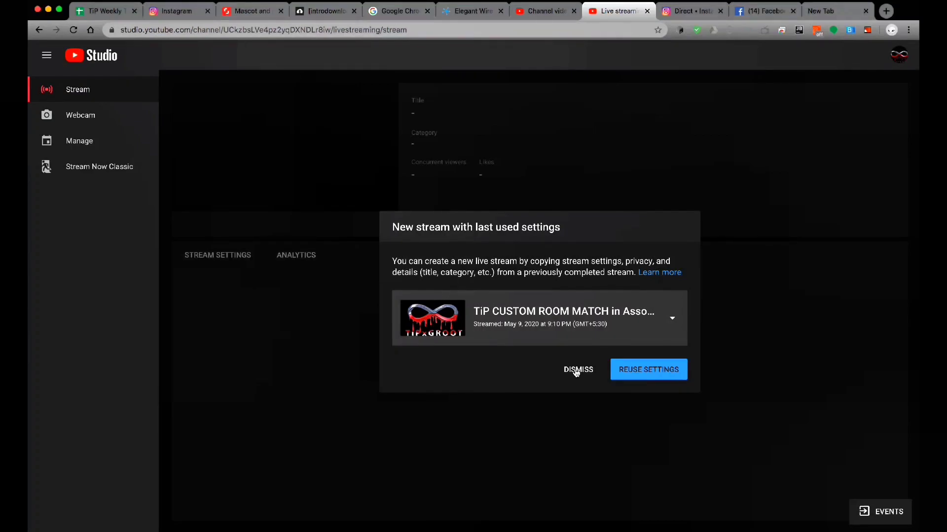
- Dismiss the reuse prompt and create a private stream 'Test Stream' described as 'test stream with streamlabs mobile'
left_click(578, 370)
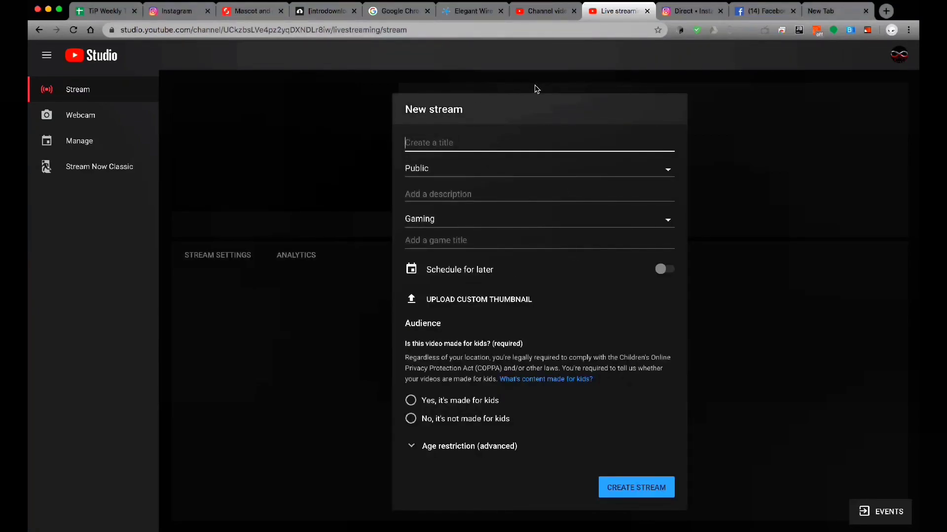
type("Test St")
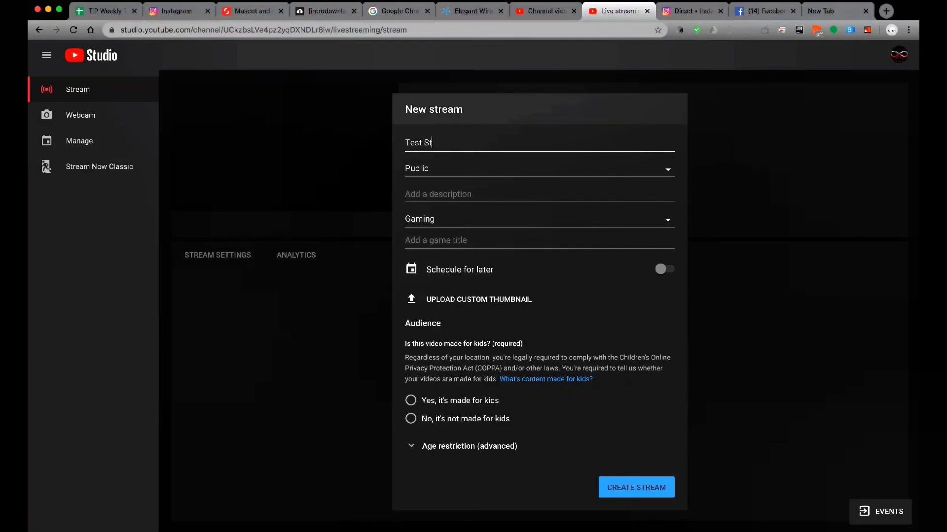
left_click(538, 169)
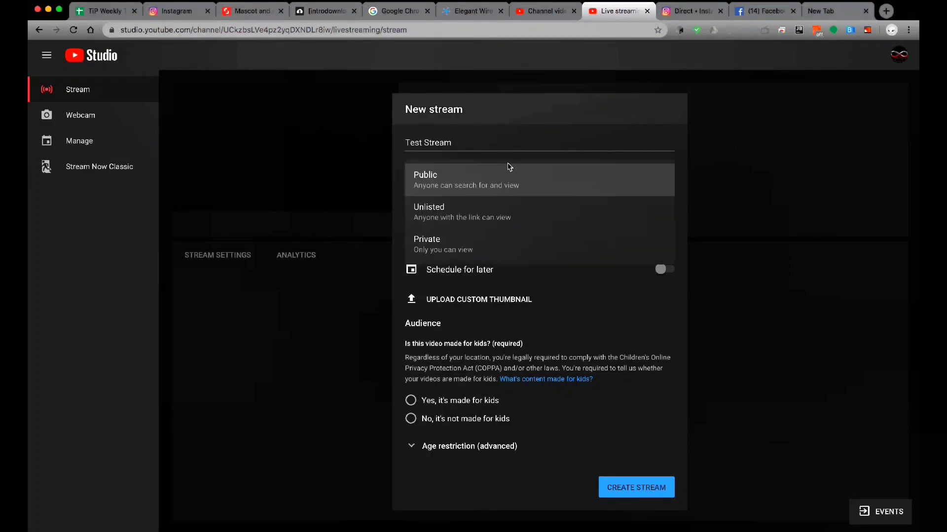
mouse_move(504, 244)
type("t")
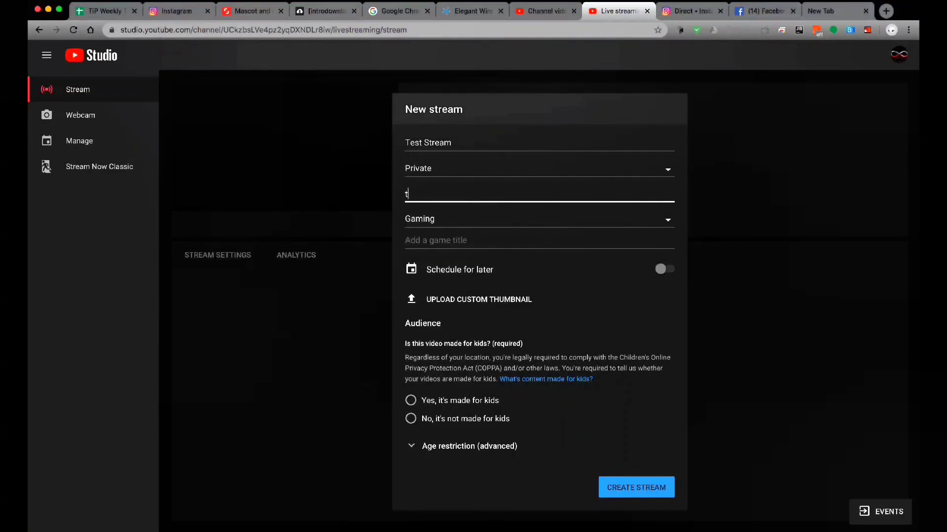
type("est stream w")
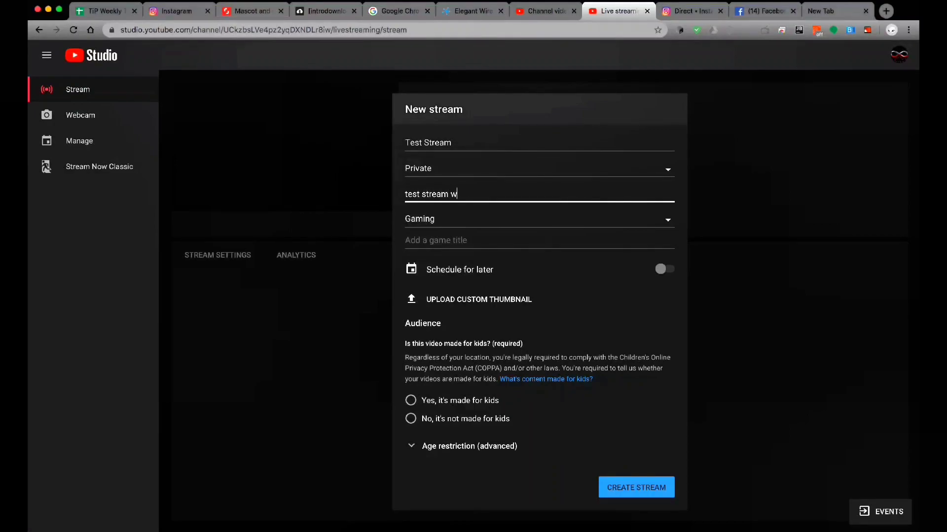
type("ith streamla")
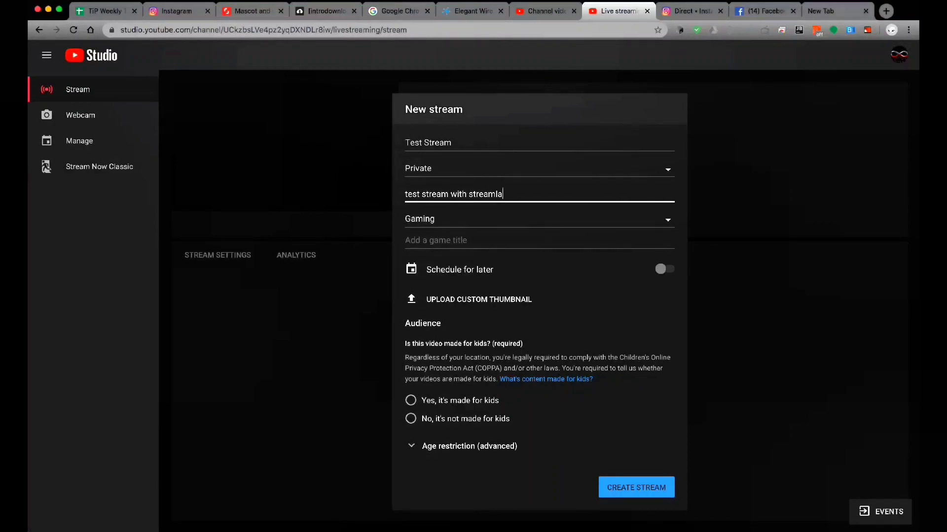
type("bs mobile")
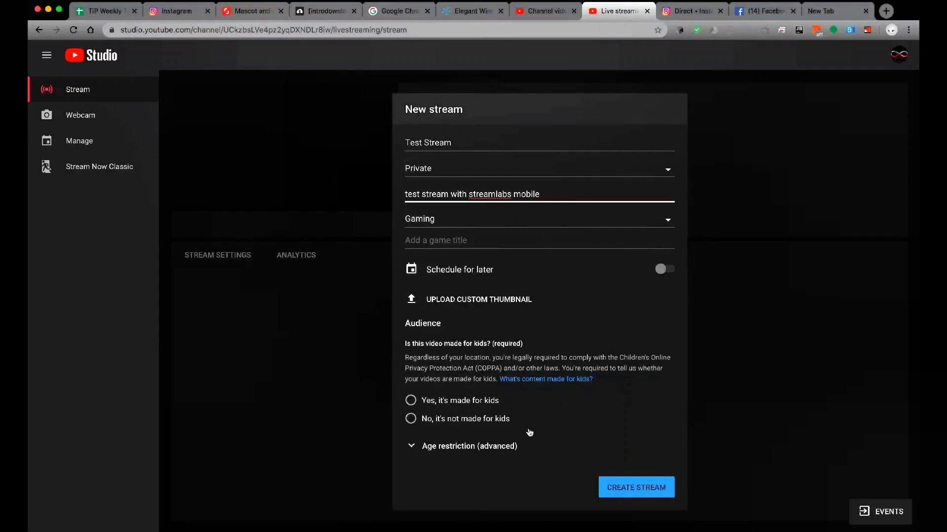
mouse_move(491, 454)
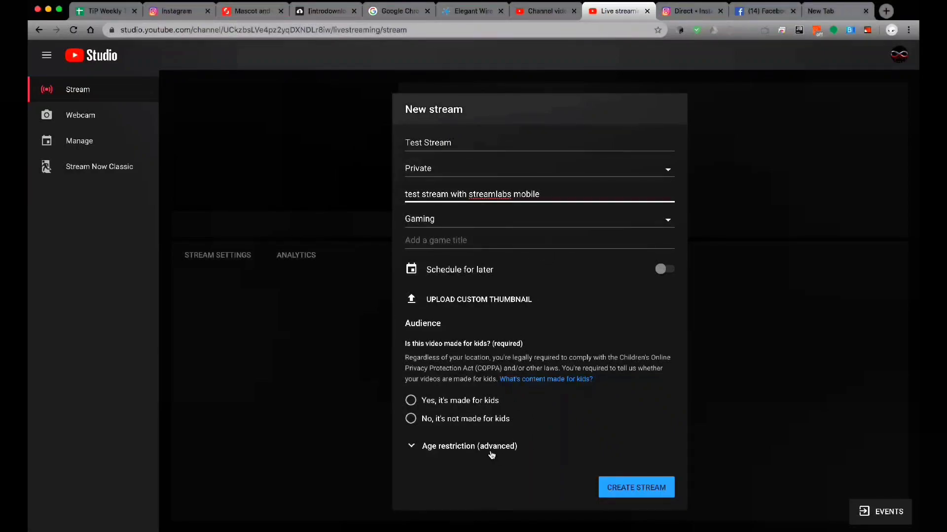
left_click(636, 487)
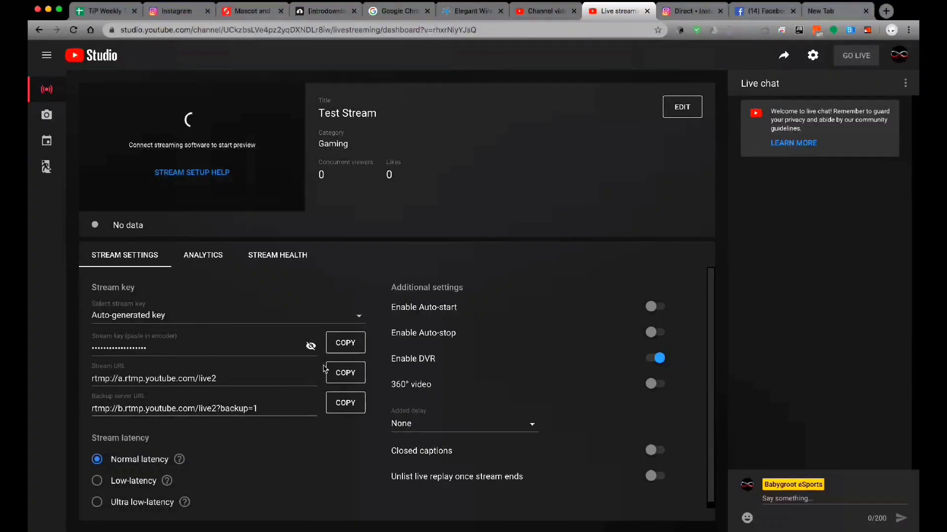
- Select the stream URL and reveal the stream key, copying both for the encoder
left_click(310, 346)
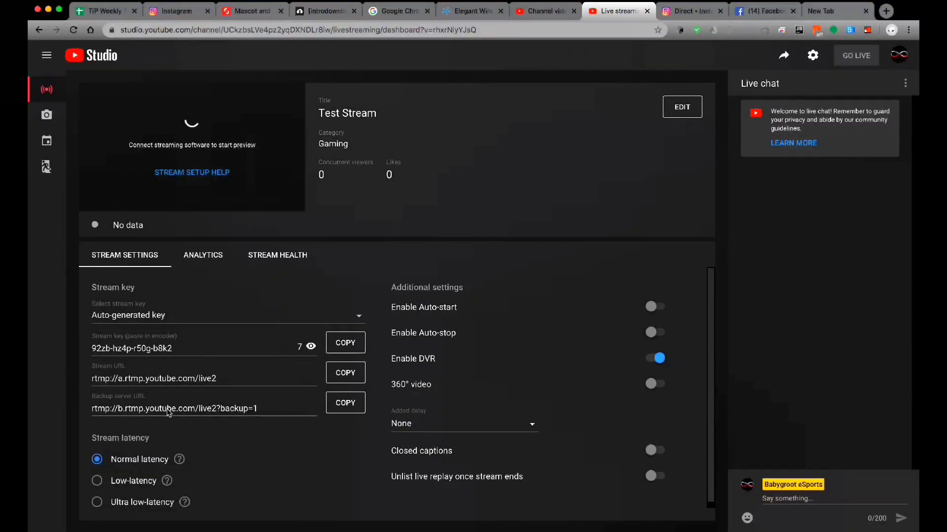
double_click(161, 379)
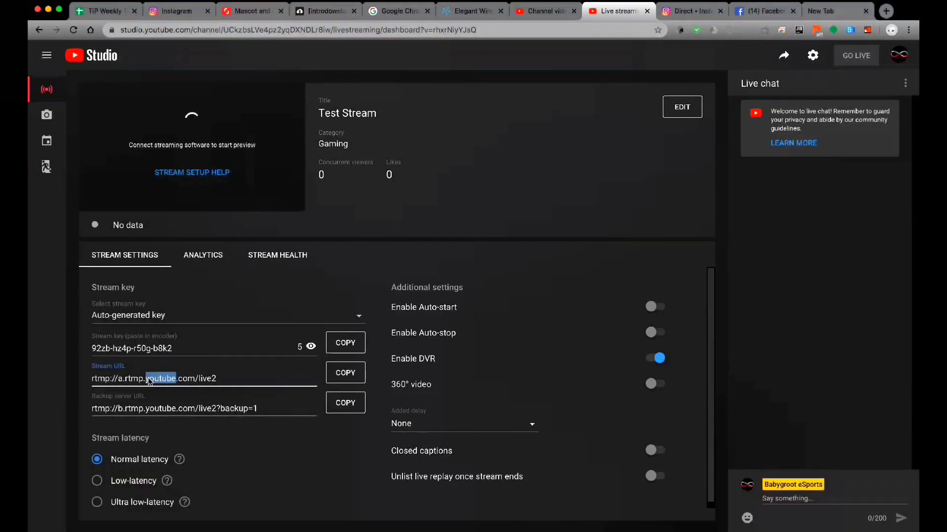
triple_click(154, 377)
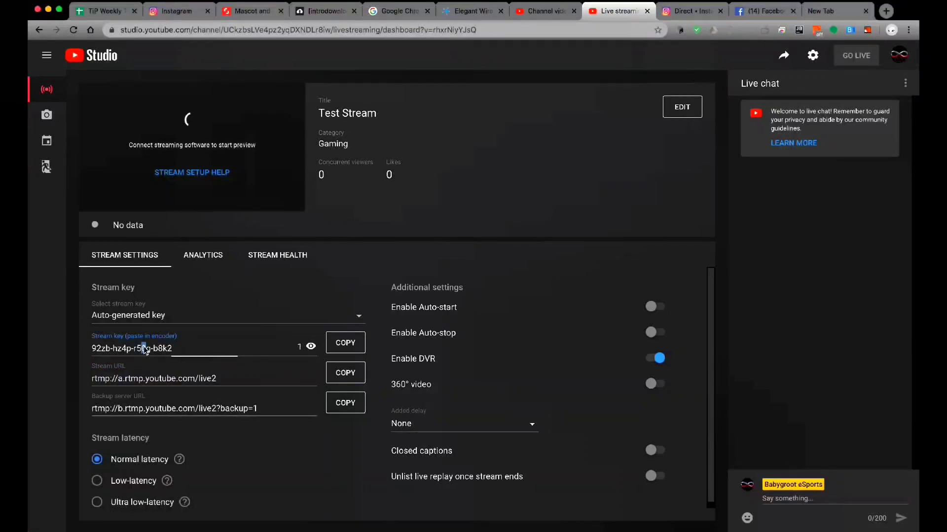
left_click(311, 346)
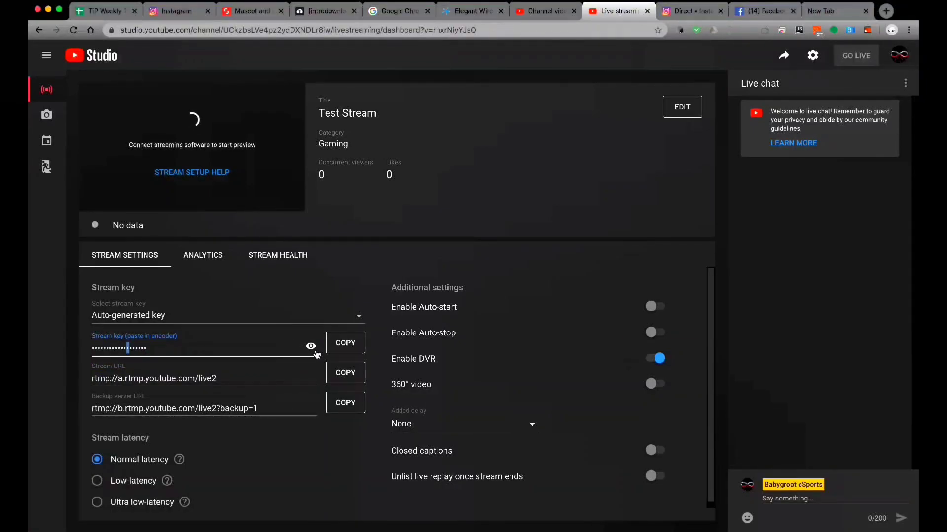
left_click(310, 346)
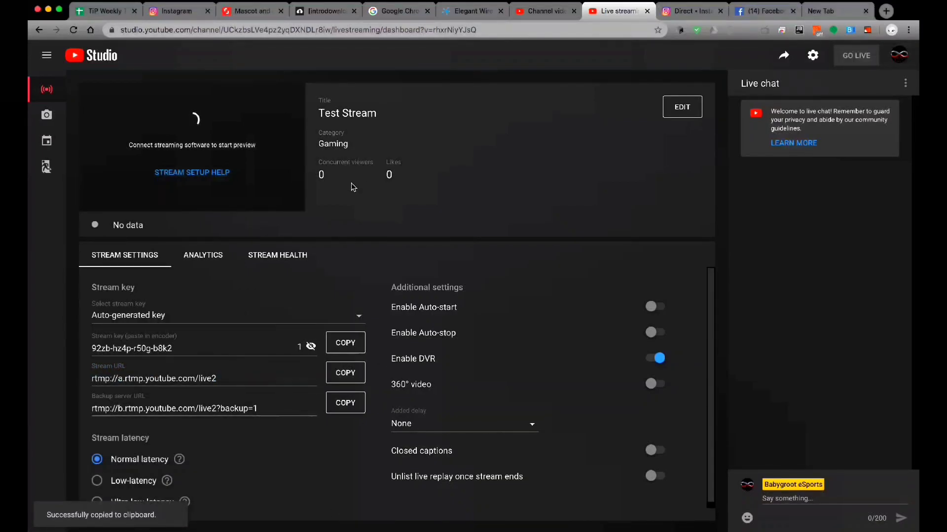
left_click(311, 346)
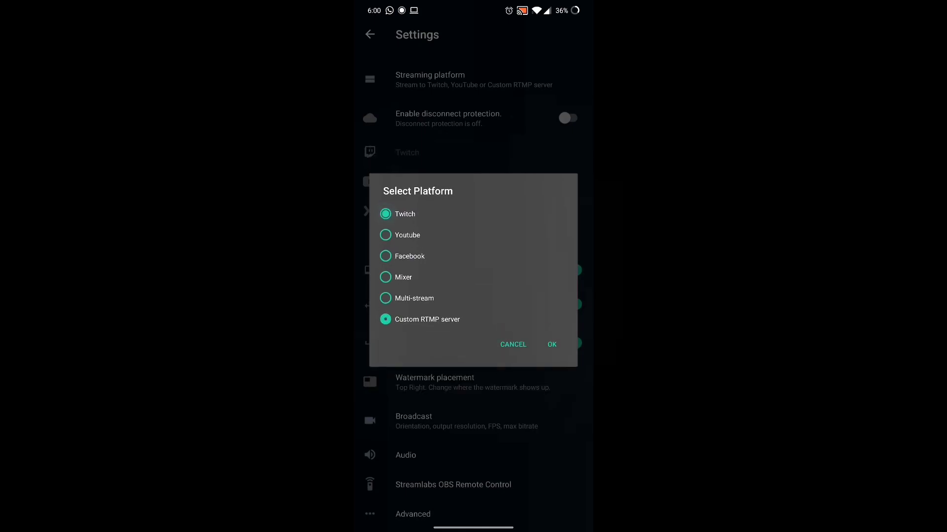
- Choose Custom RTMP server as the Streamlabs platform and fill in YouTube's server URL
left_click(386, 277)
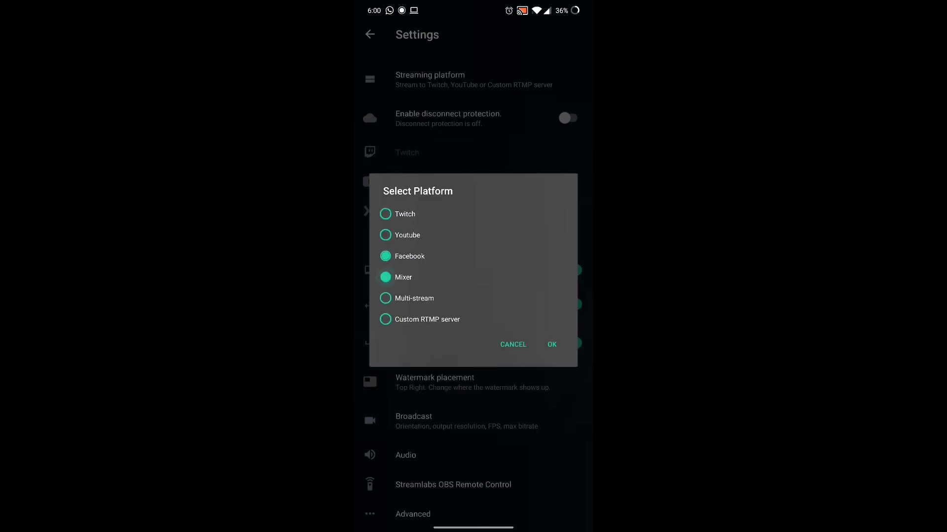
left_click(385, 319)
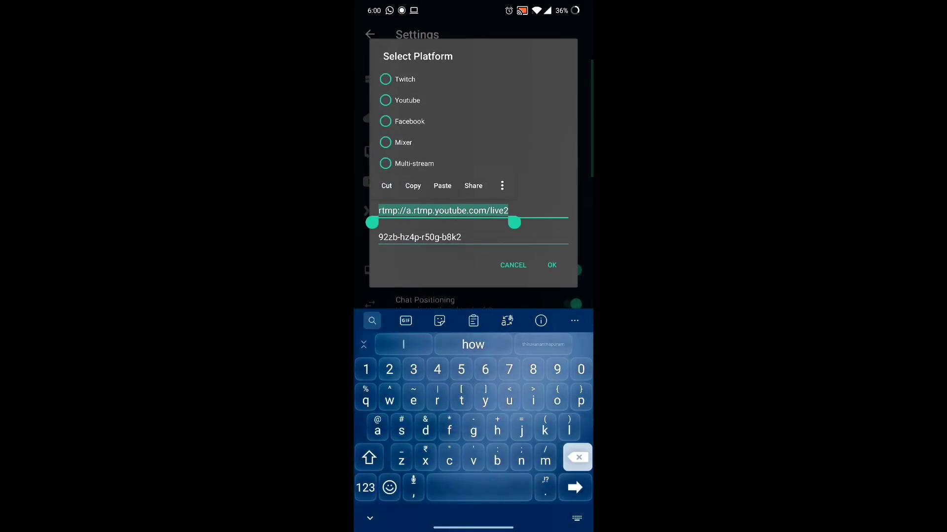
left_click(472, 320)
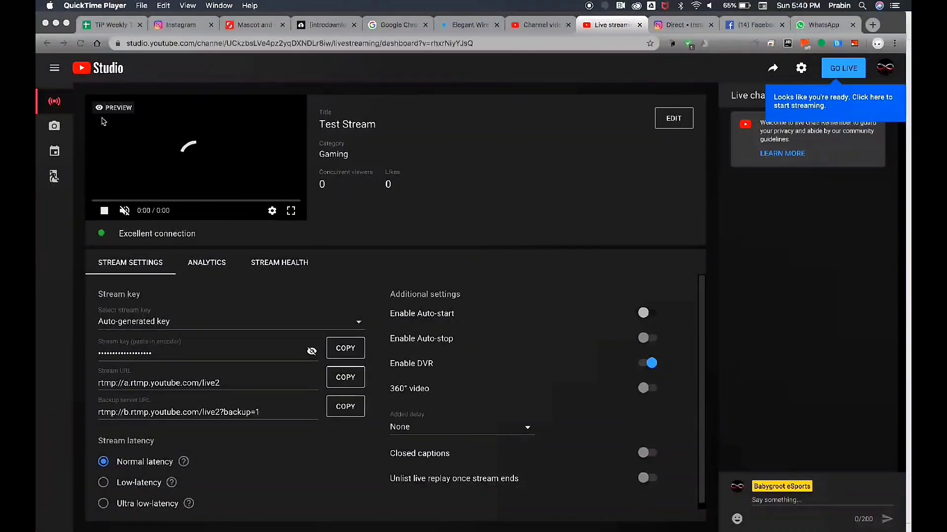
- Once the phone feed preview loads, take the Test Stream live
left_click(104, 210)
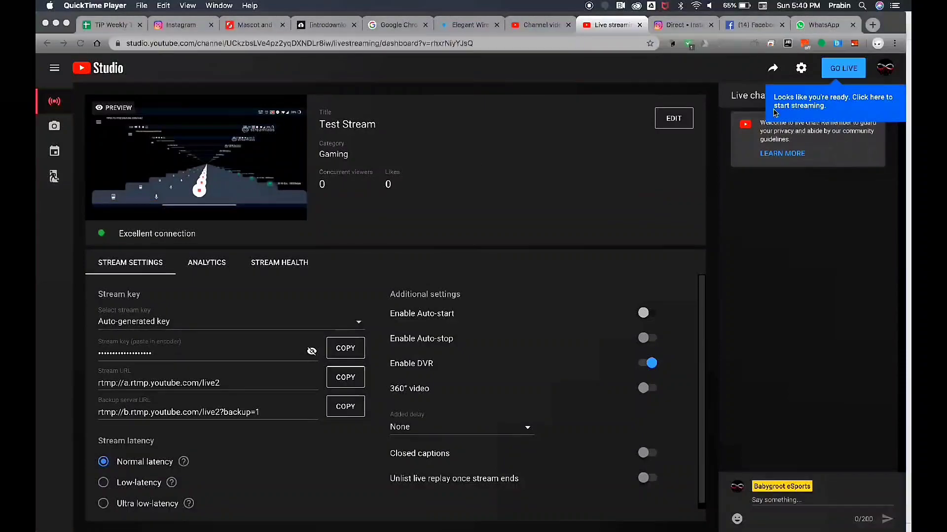
mouse_move(839, 76)
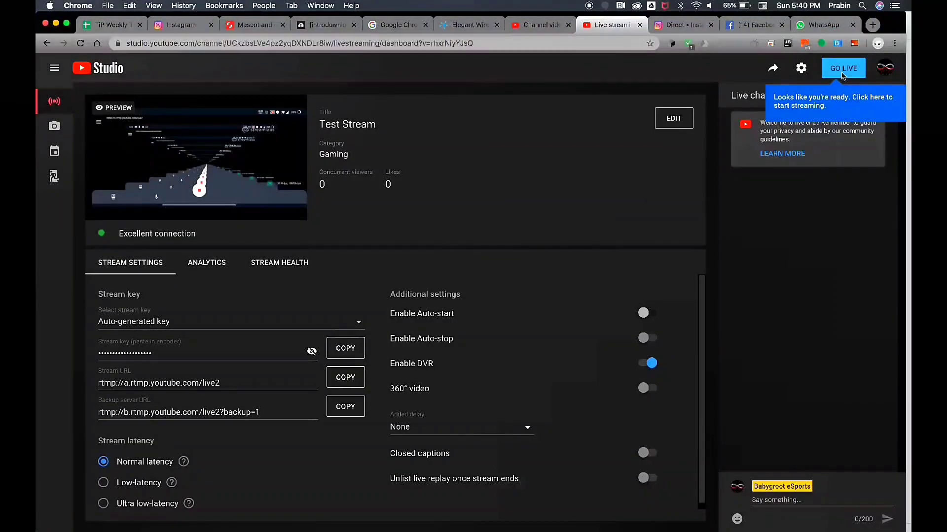
left_click(843, 68)
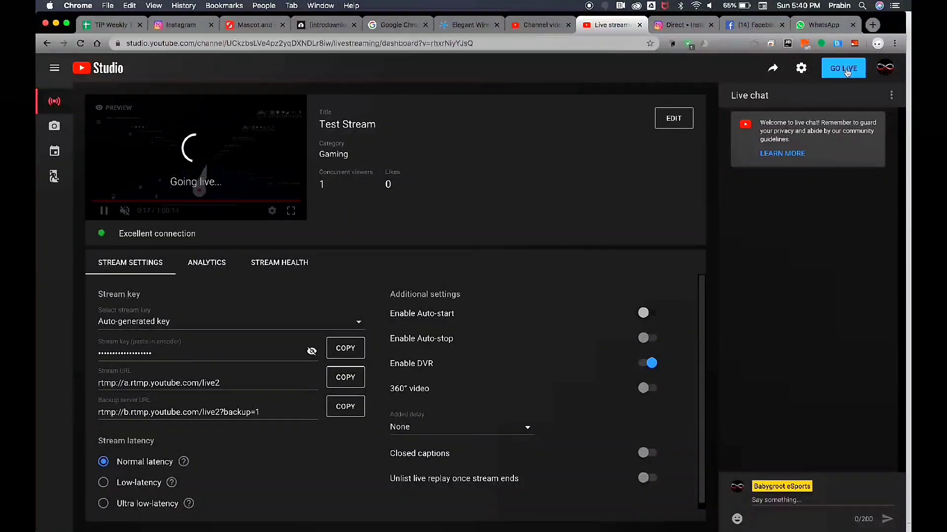
- Review the live stream's Analytics and Stream Health, then return to Stream Settings
left_click(843, 68)
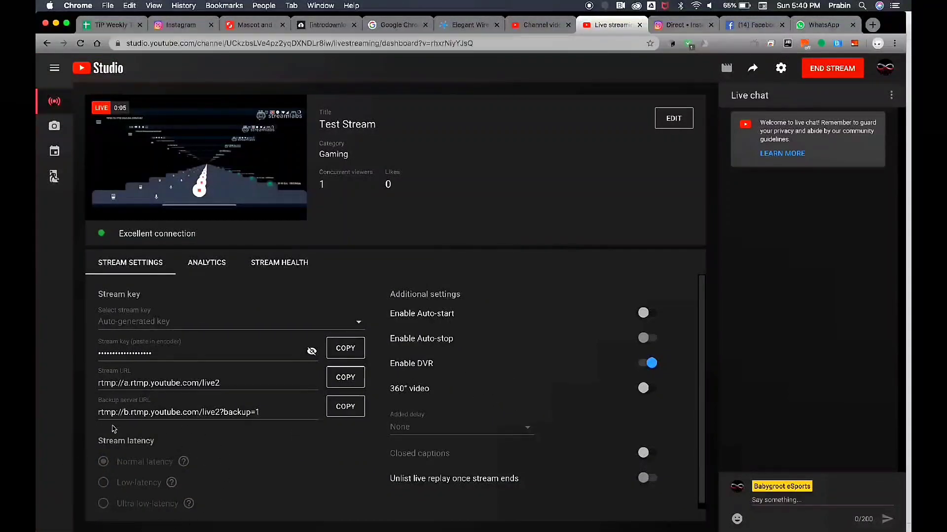
left_click(206, 262)
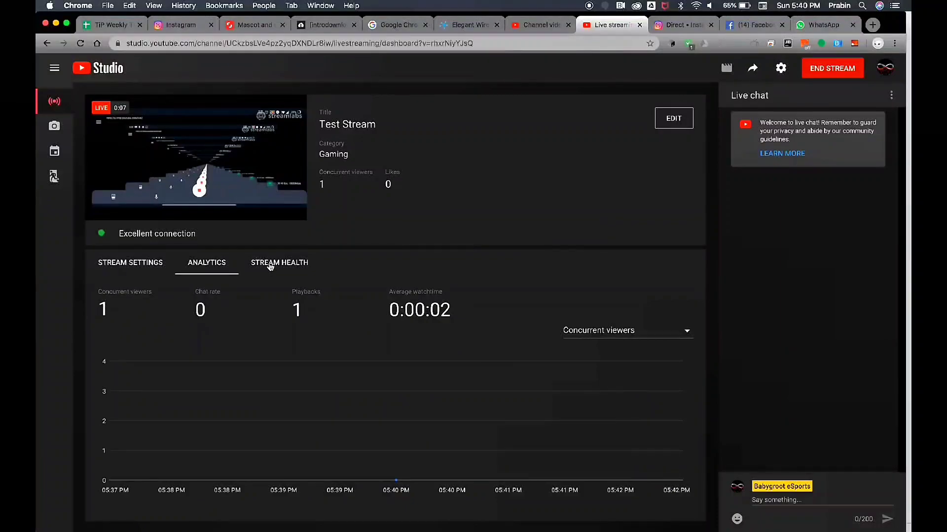
left_click(279, 262)
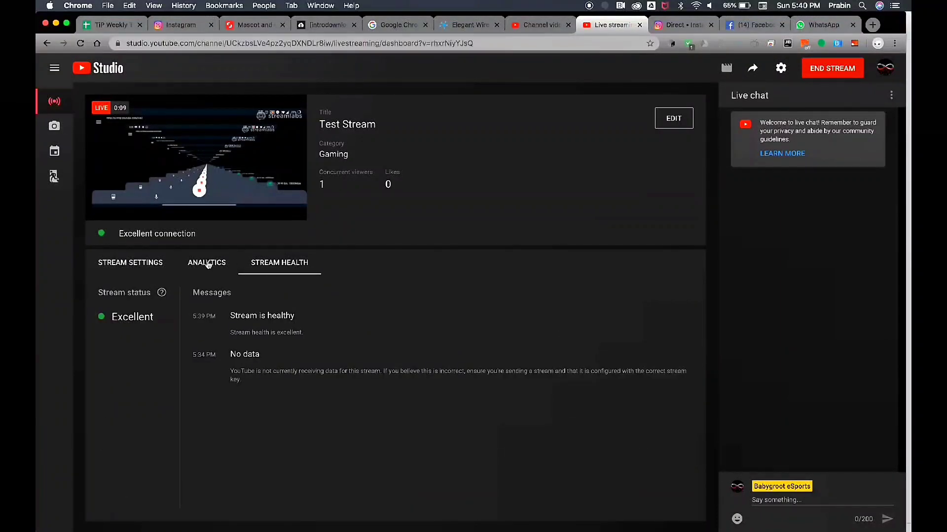
left_click(130, 263)
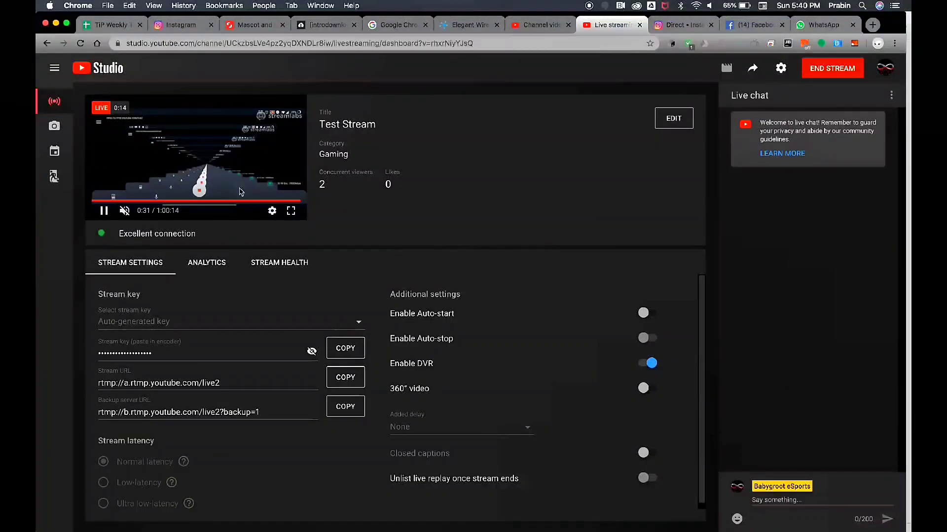
- Show the account menu from the profile avatar while the stream stays live
left_click(272, 211)
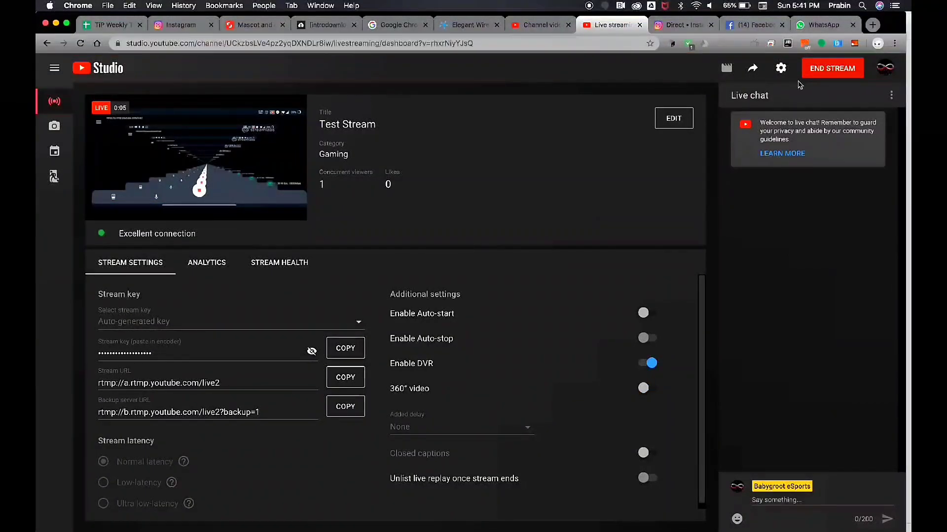
left_click(886, 68)
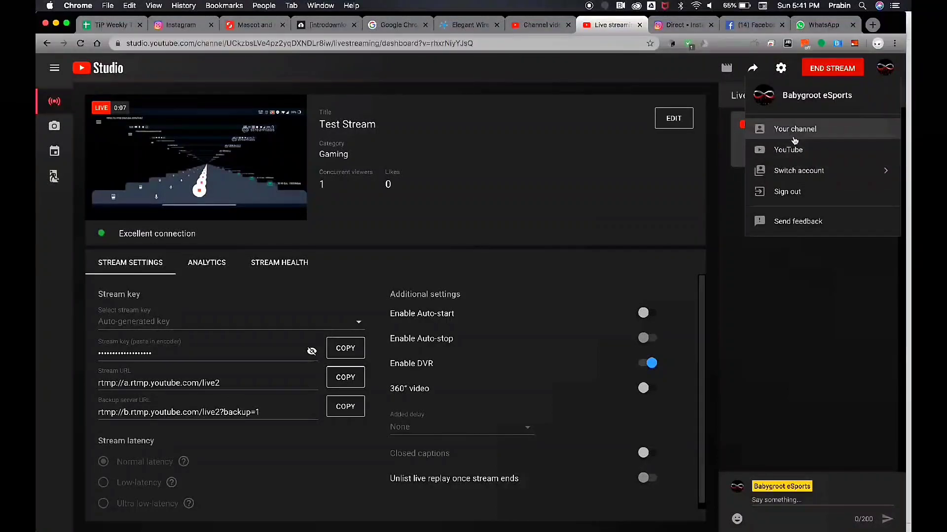